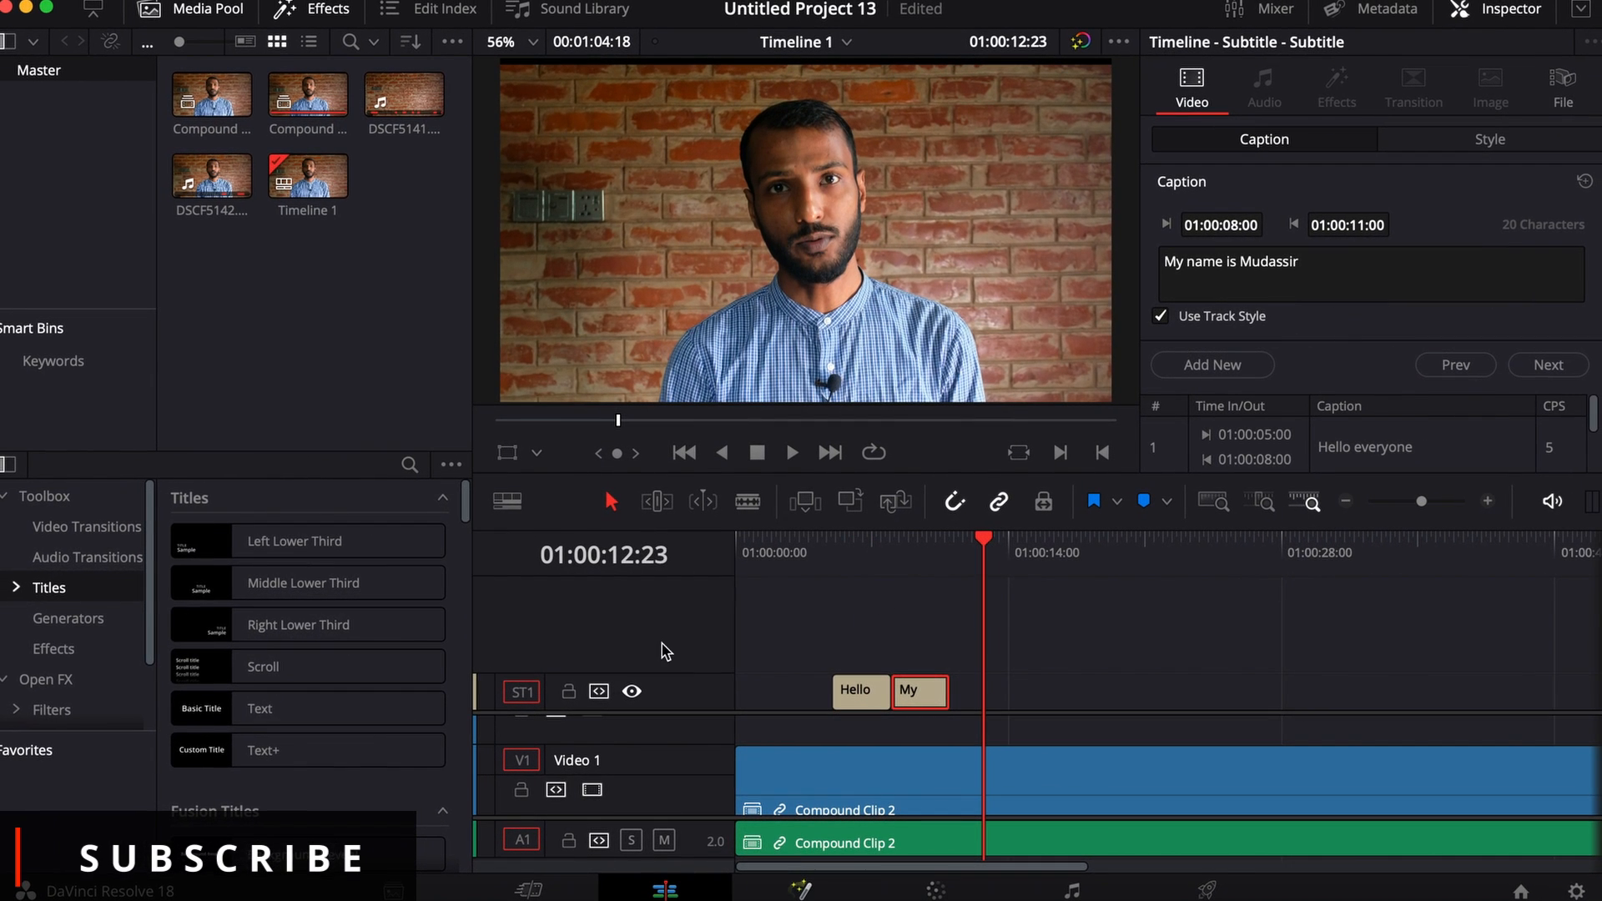
Add a second, empty subtitle track above ST1 via the track header menu
right_click(665, 651)
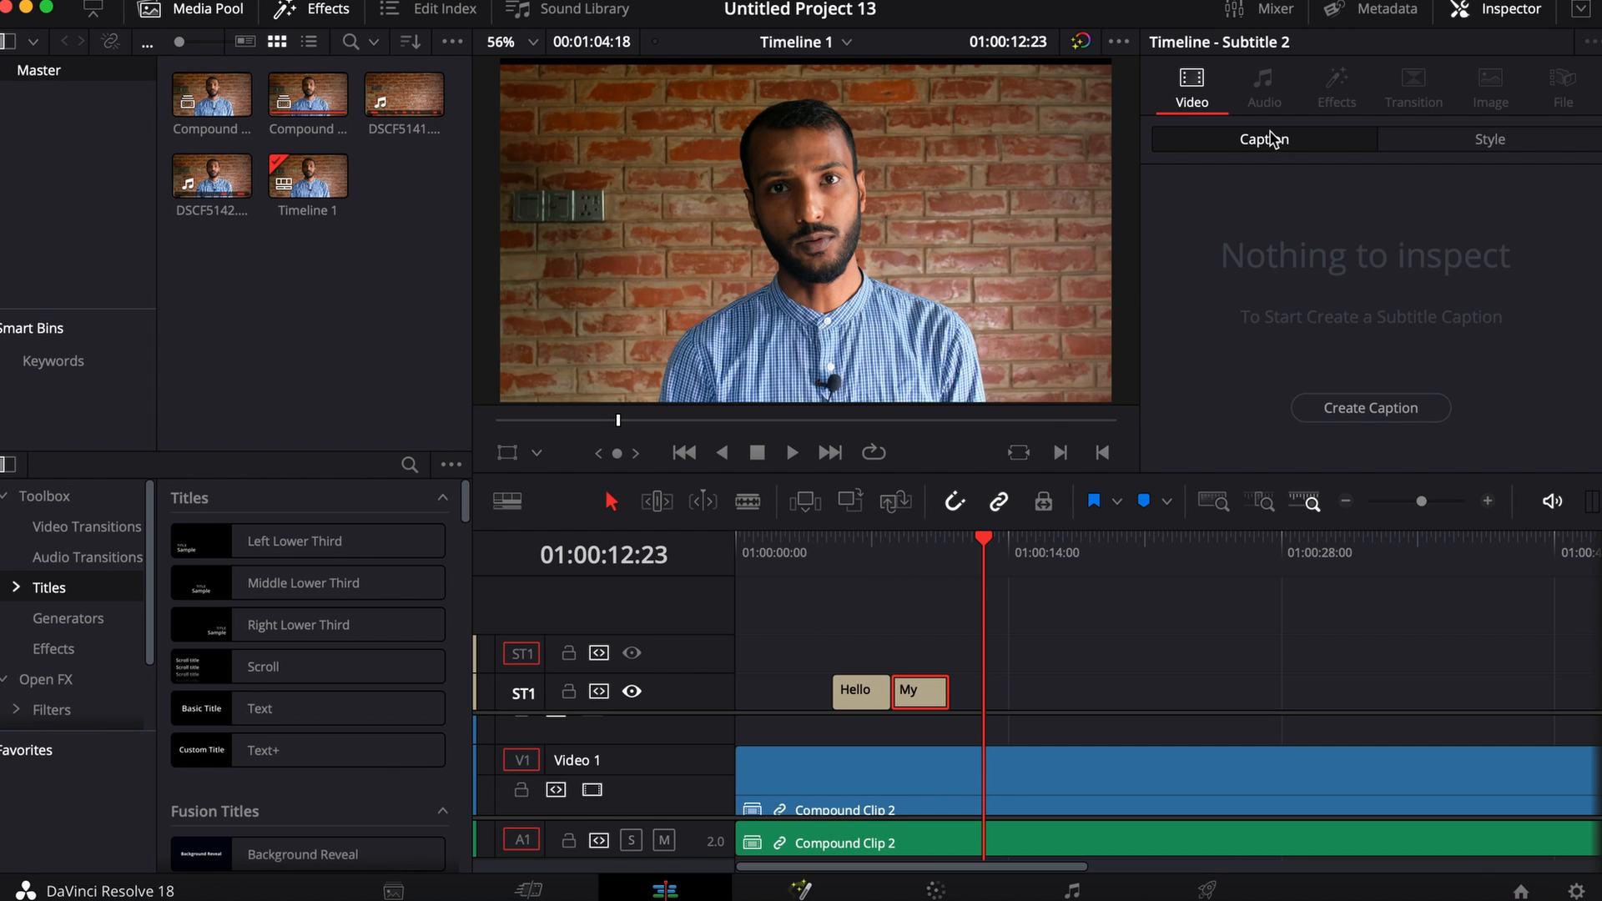
mouse_move(1258, 143)
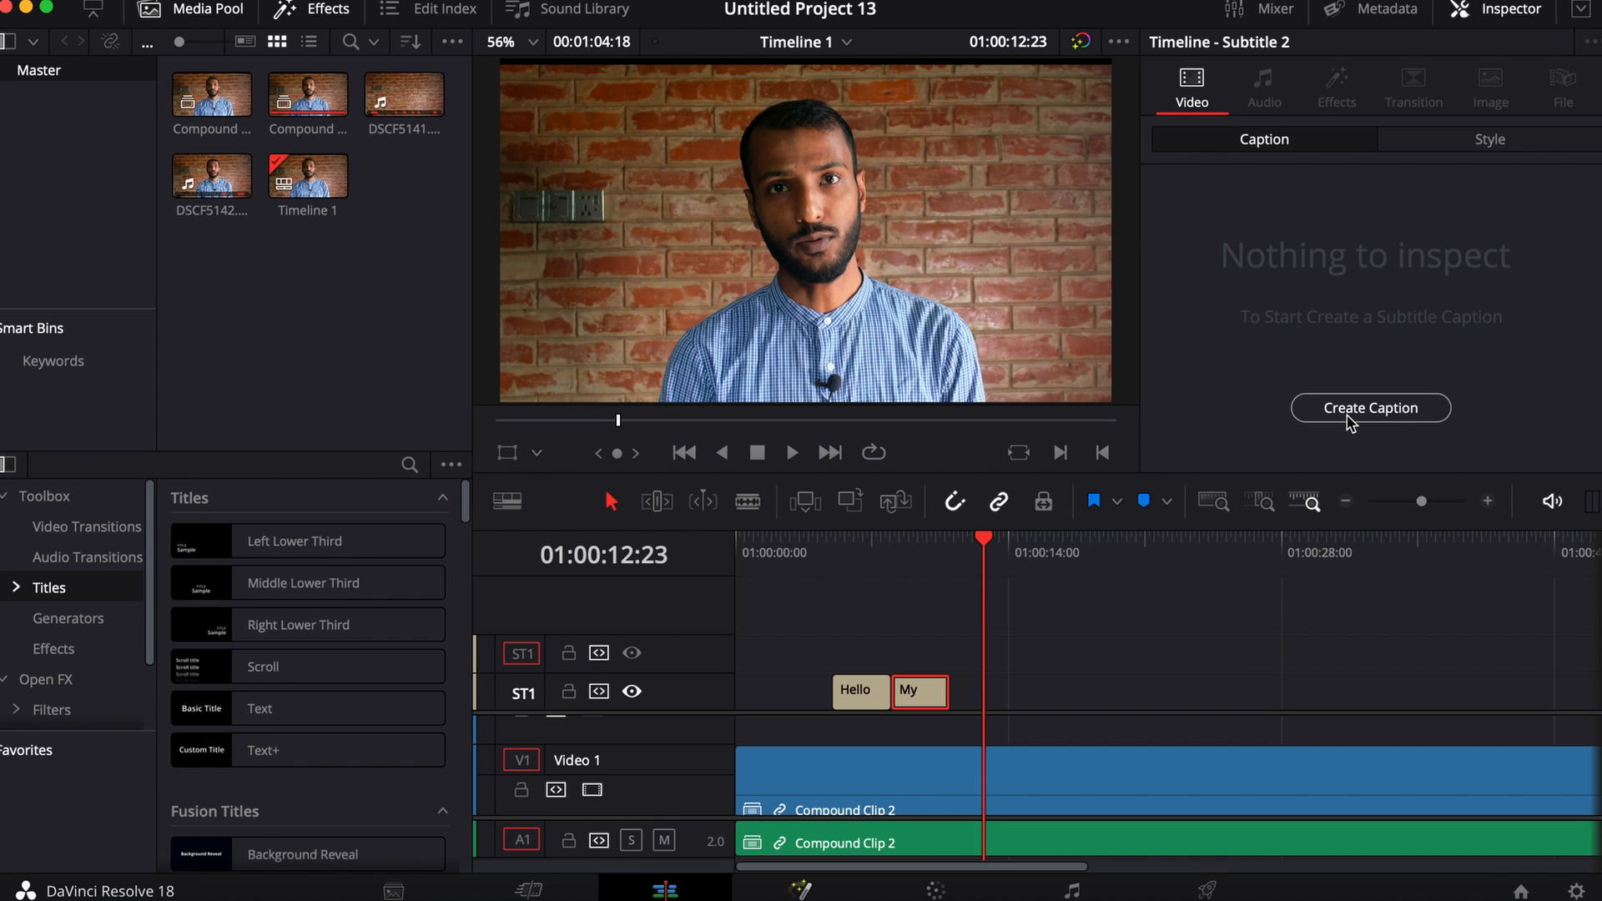
Start a caption on the new track, then delete that extra subtitle track
left_click(1372, 407)
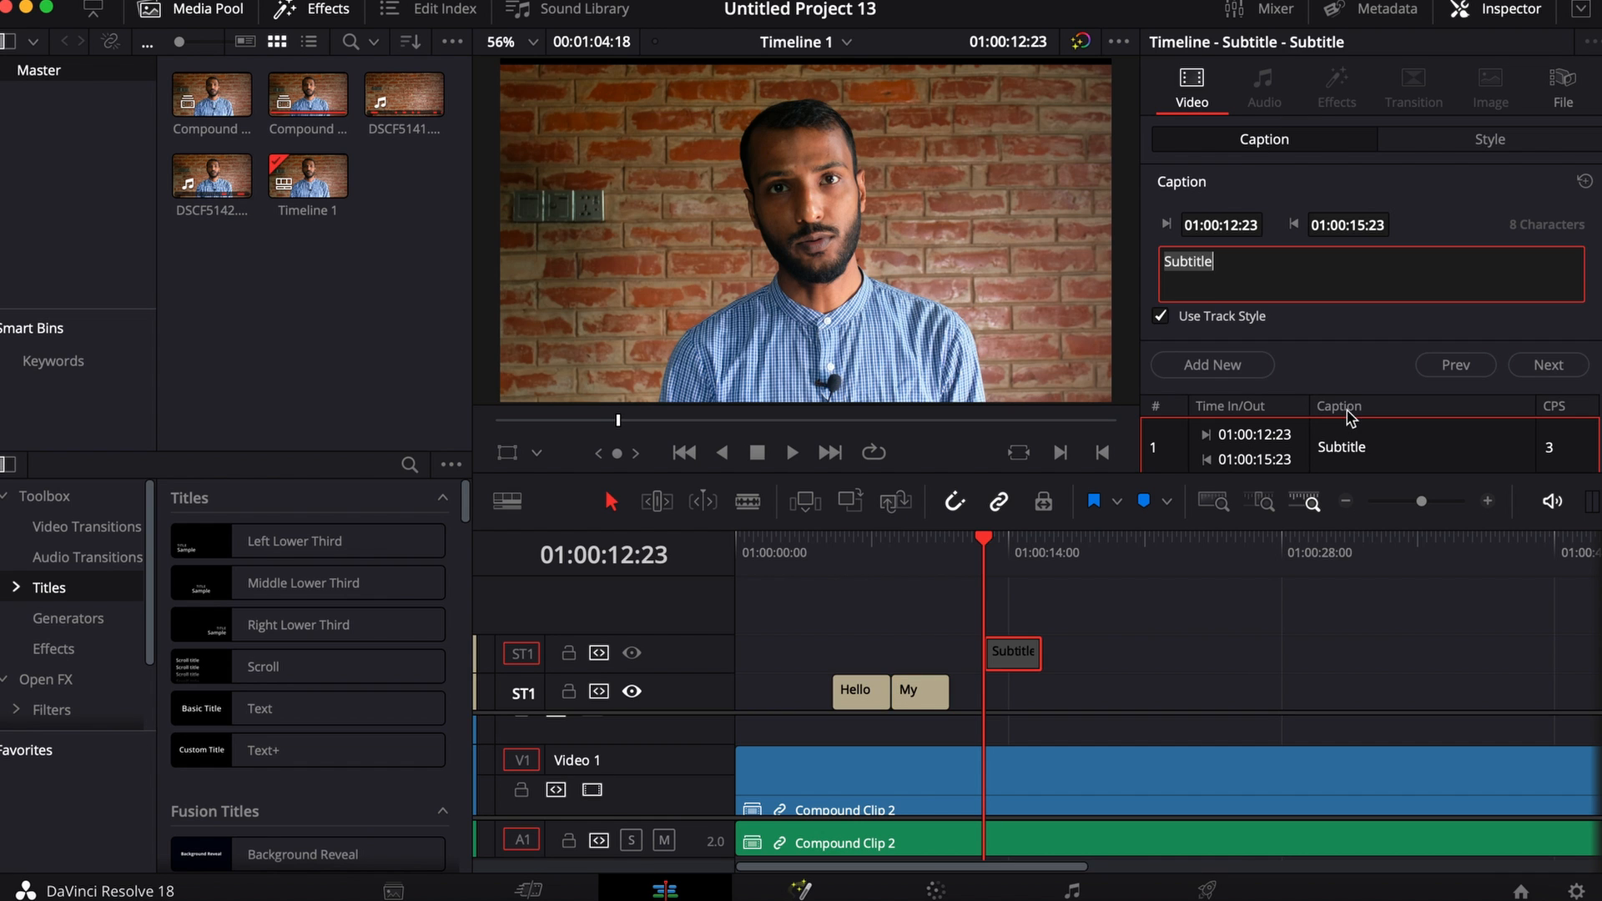
mouse_move(985, 539)
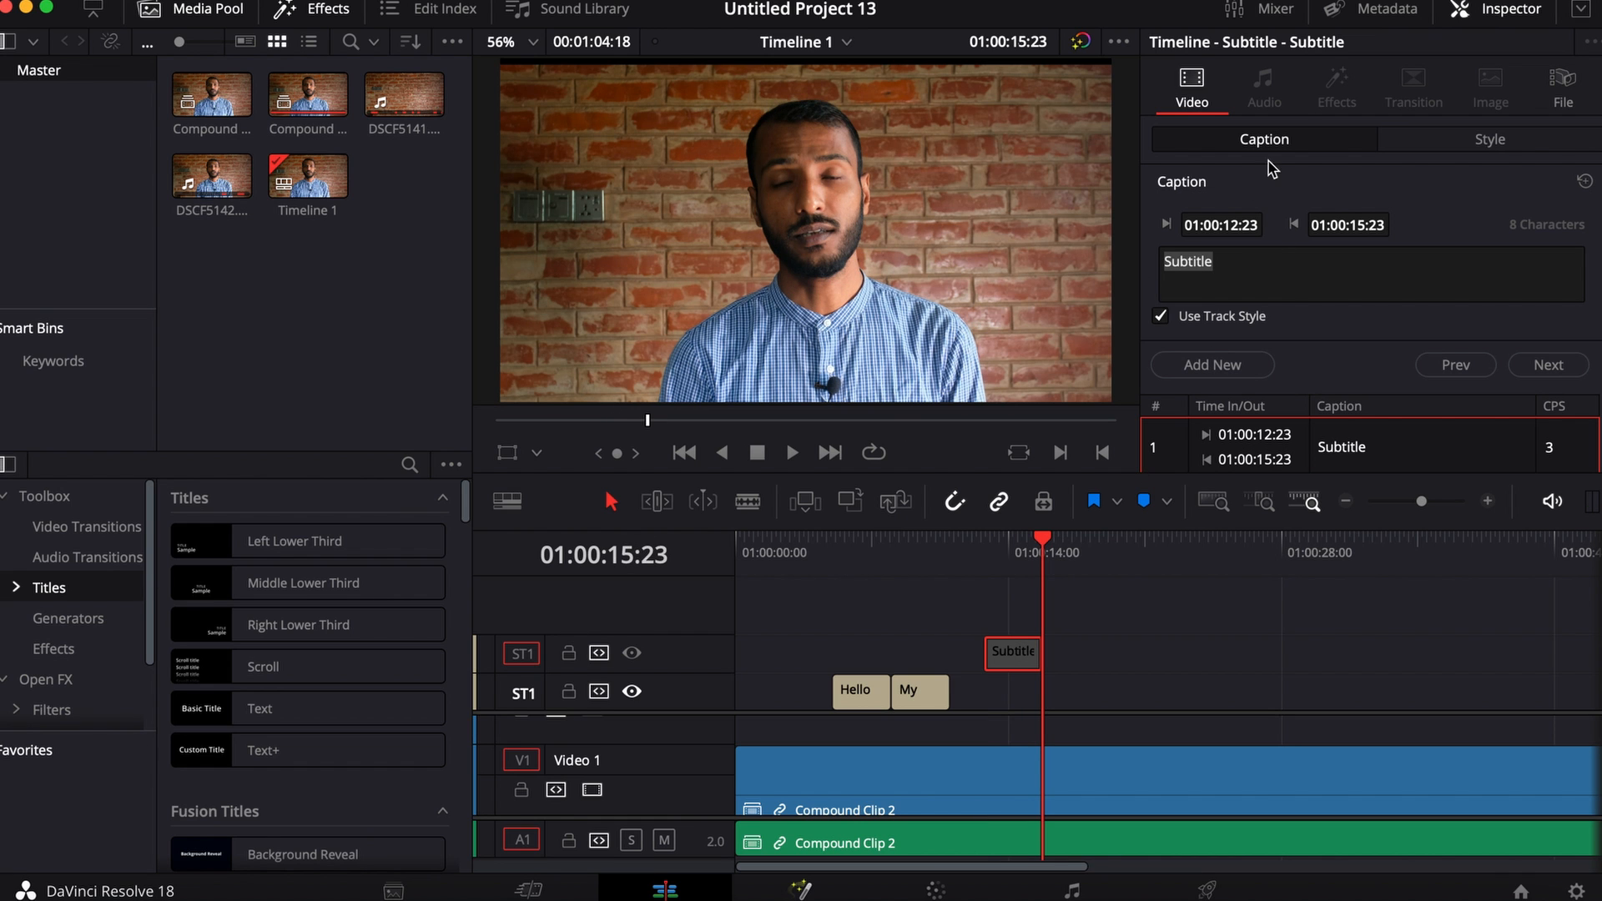
mouse_move(1201, 407)
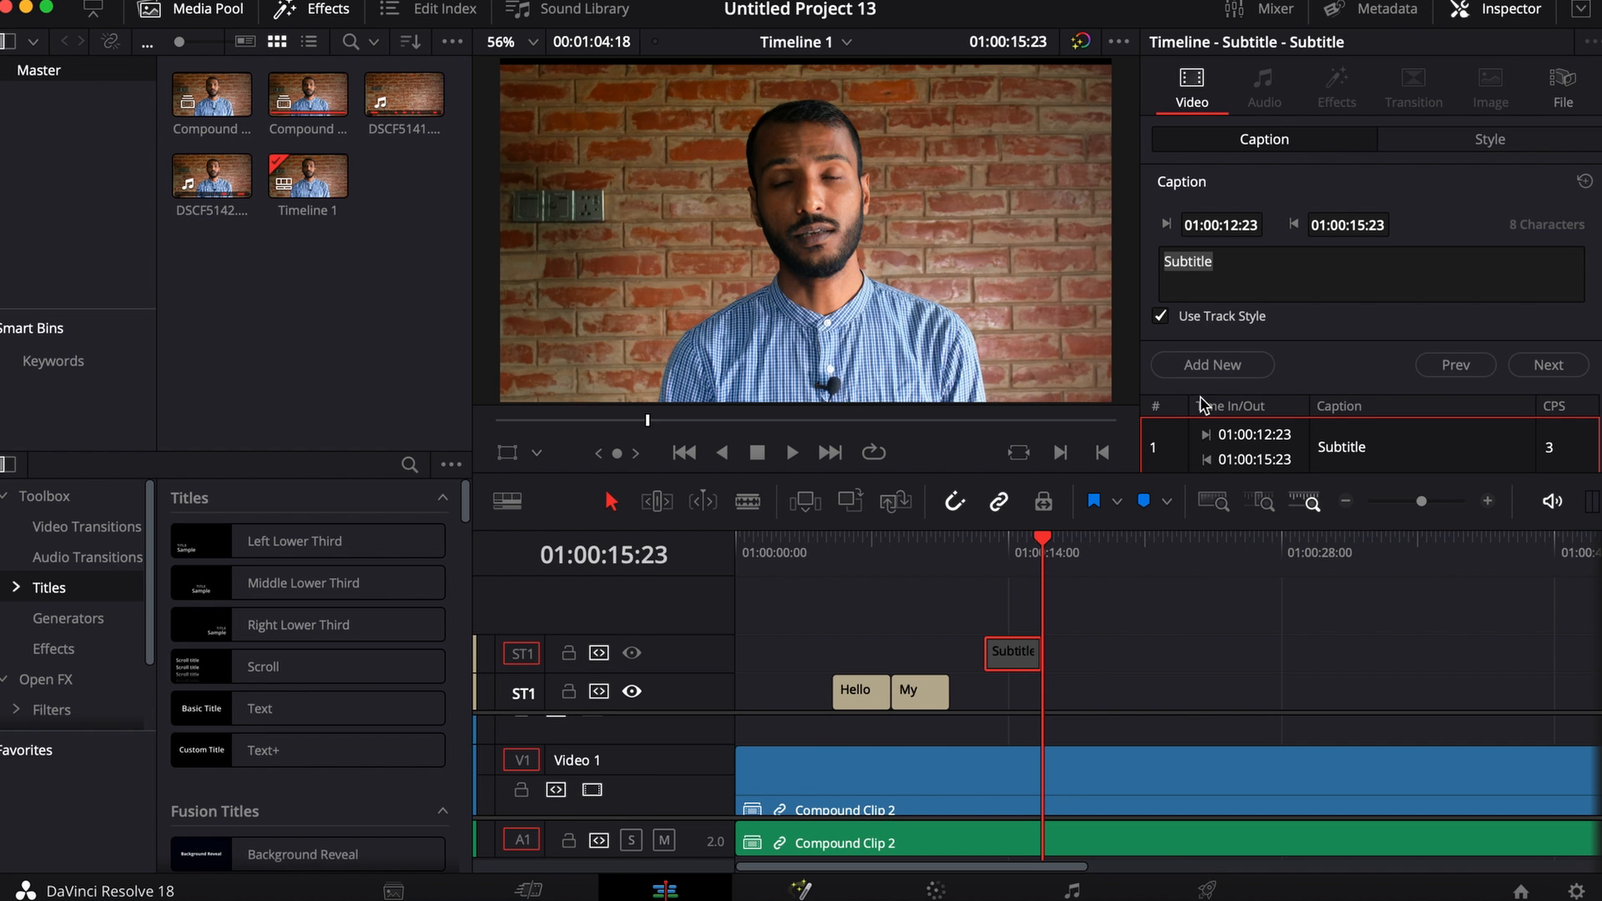
left_click(1212, 364)
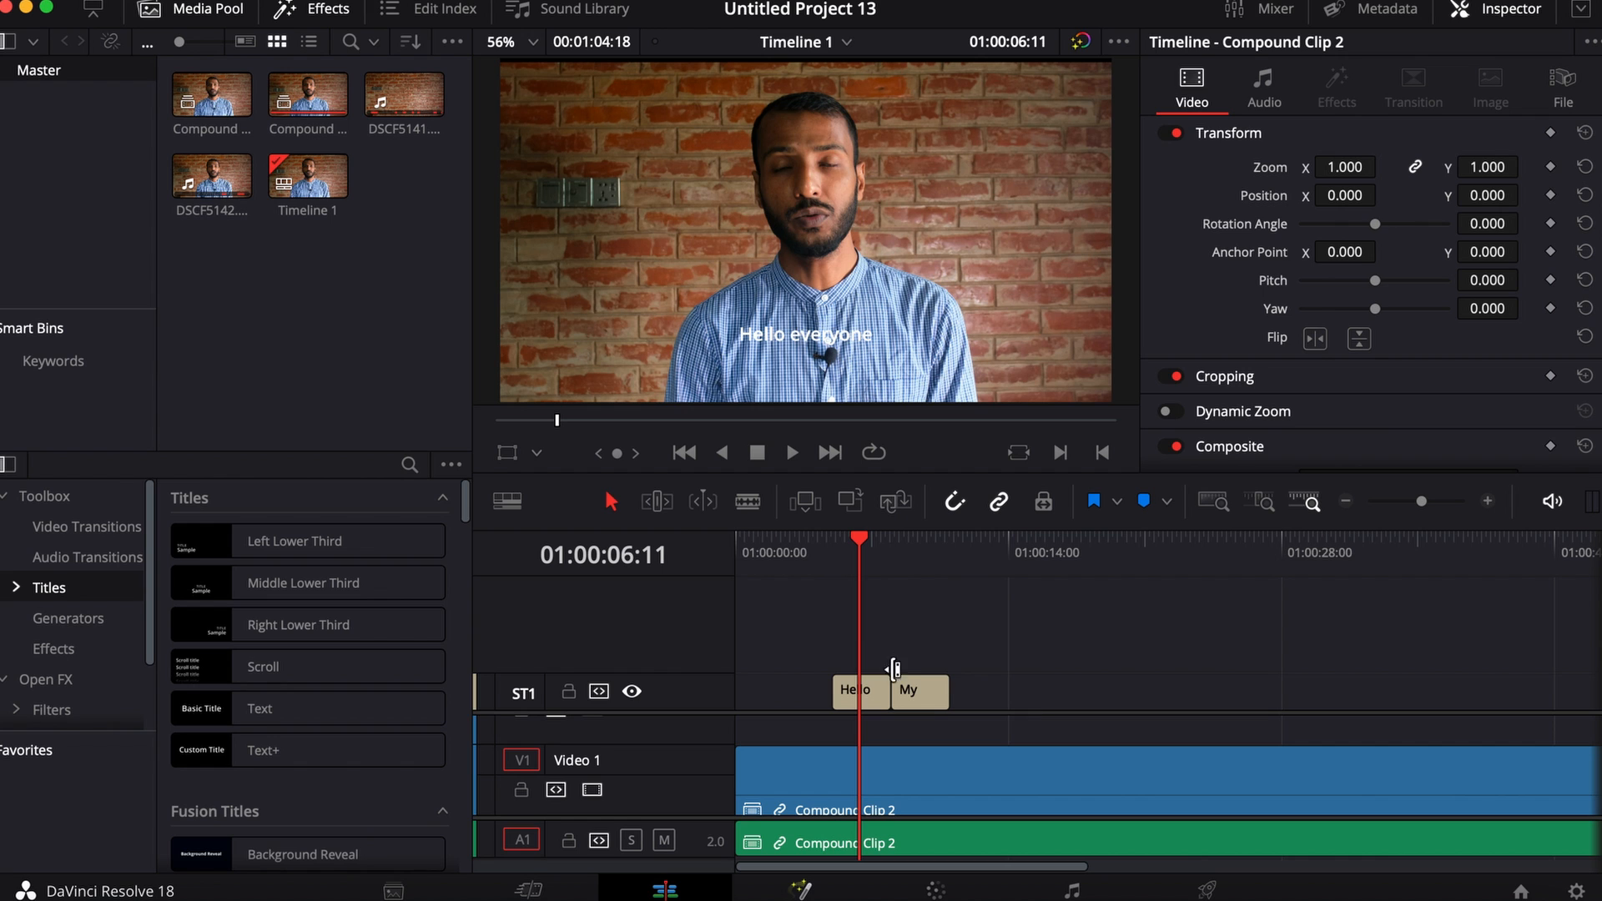
mouse_move(960, 684)
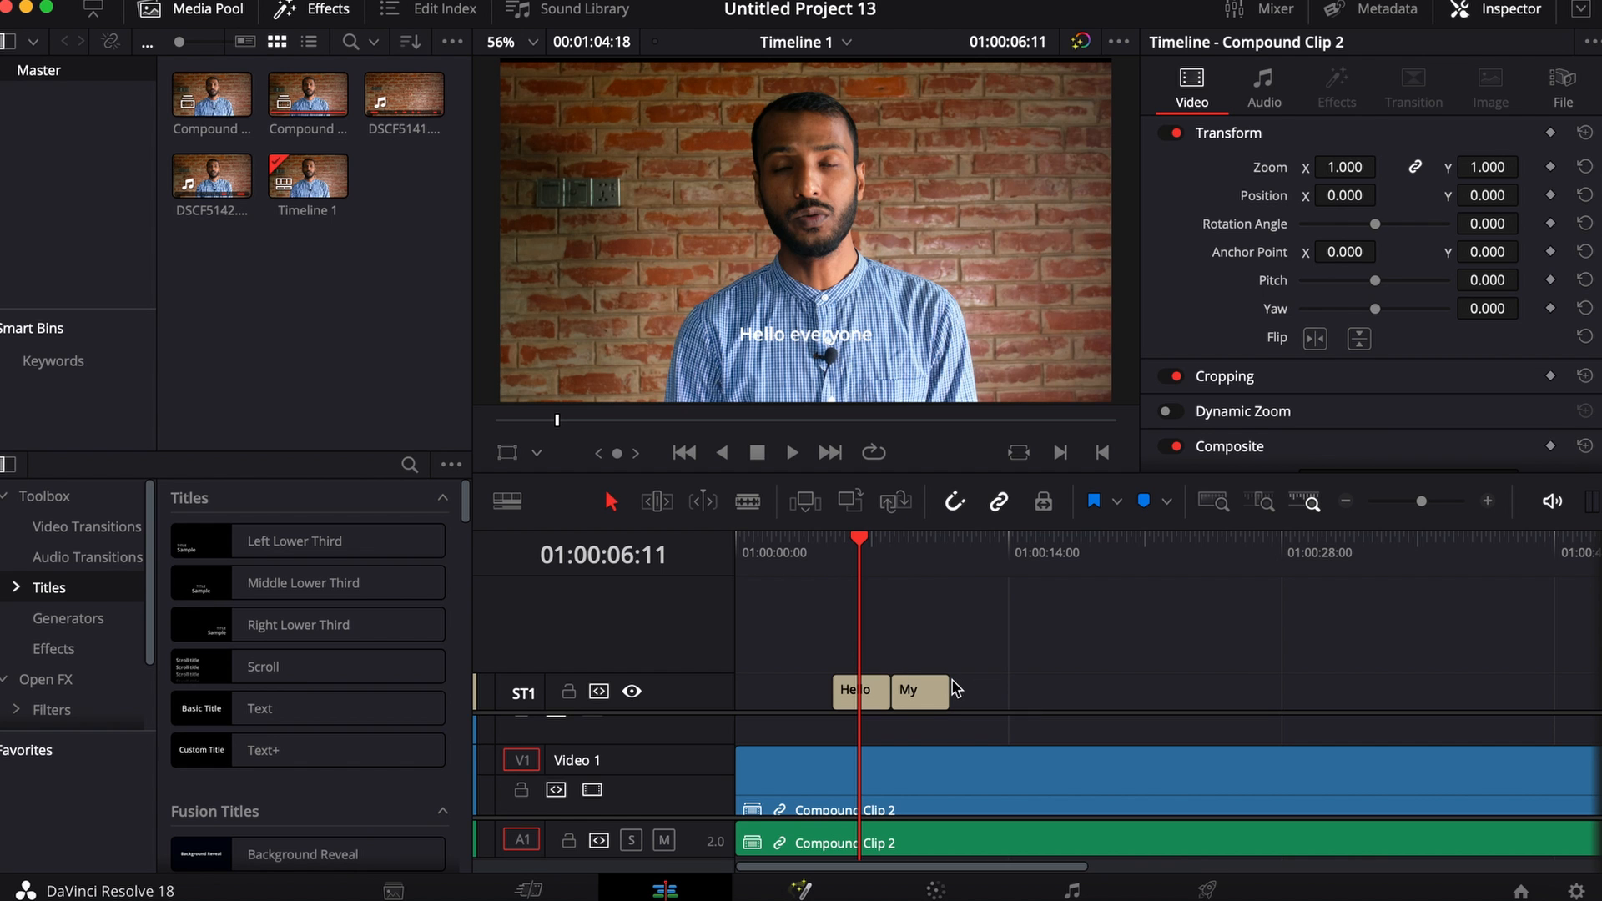
Reach the Export Subtitle dialog proposing Subtitle 1.srt on the Desktop
left_click(142, 41)
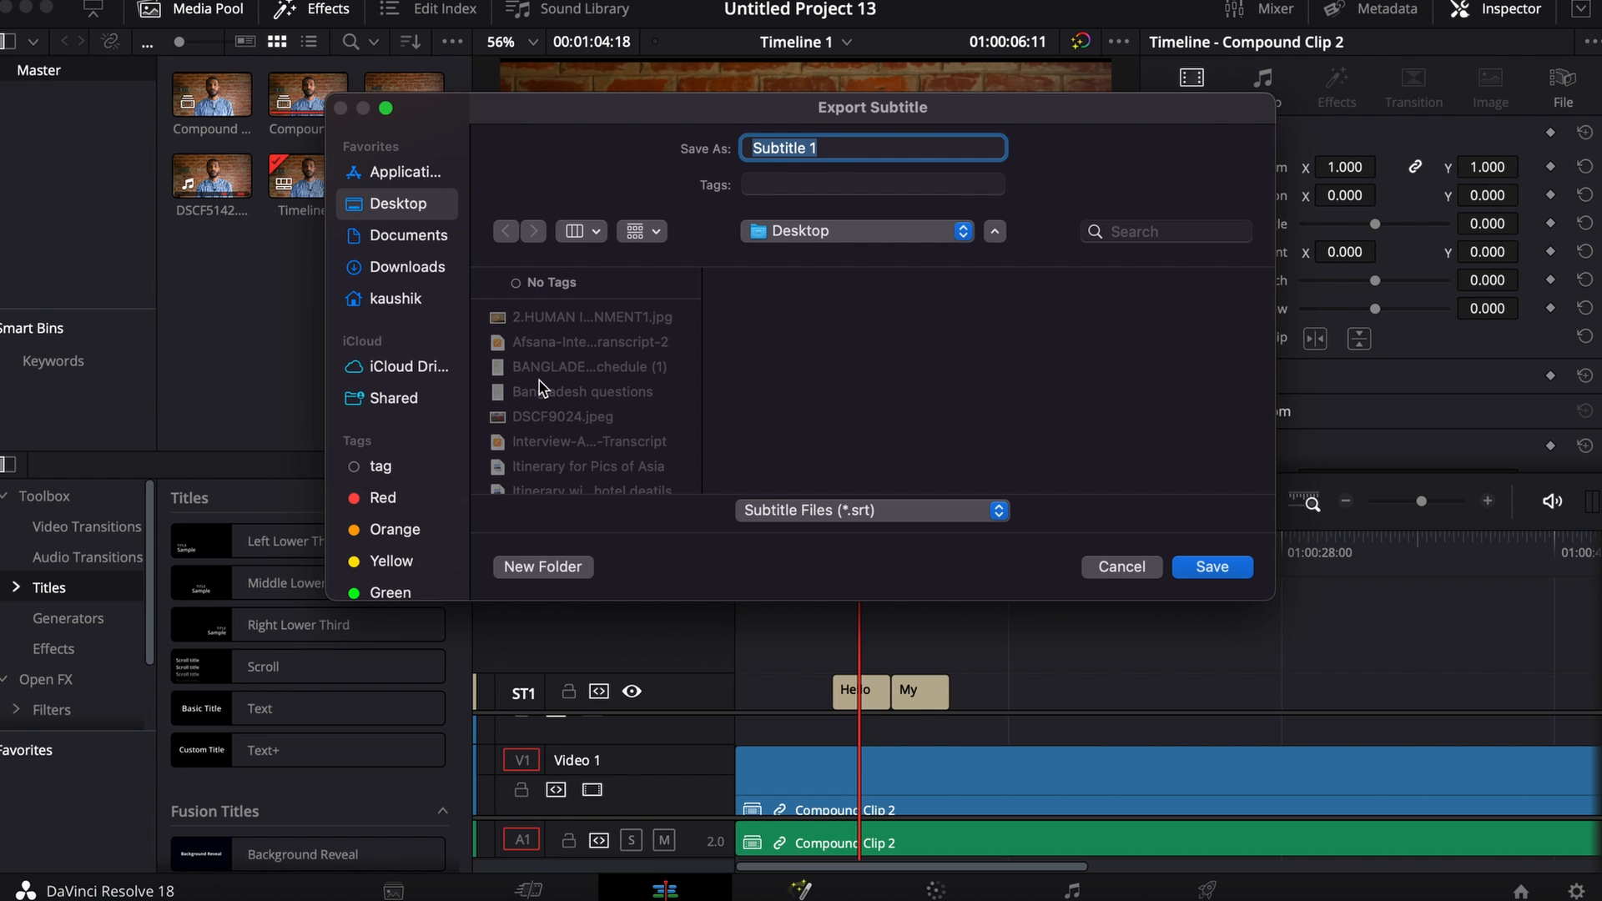
left_click(825, 149)
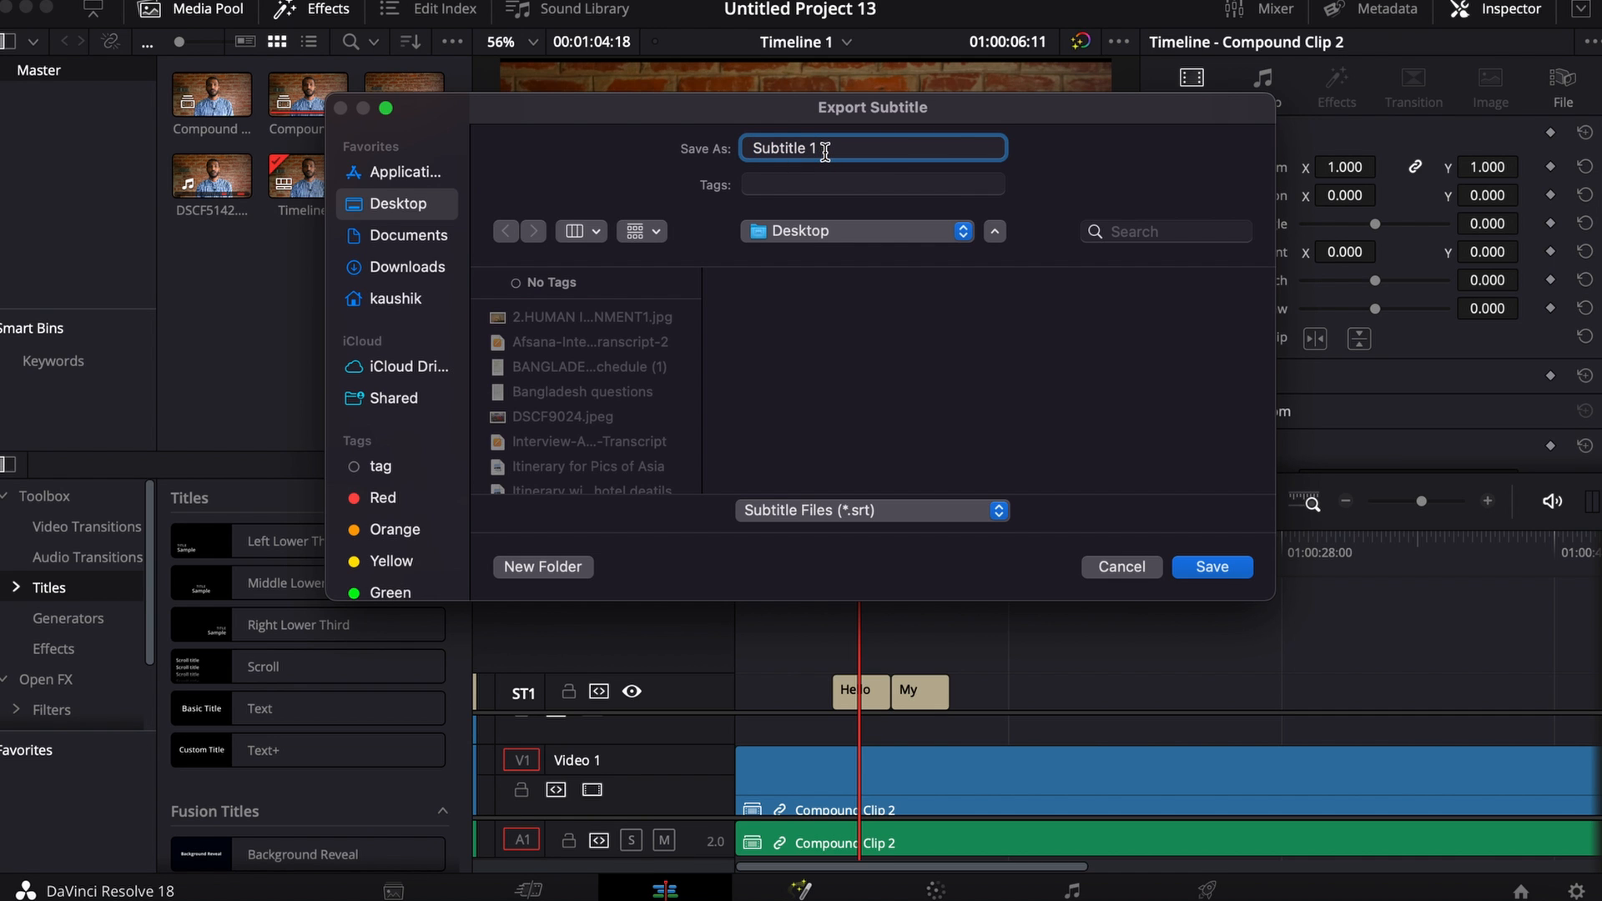
mouse_move(893, 390)
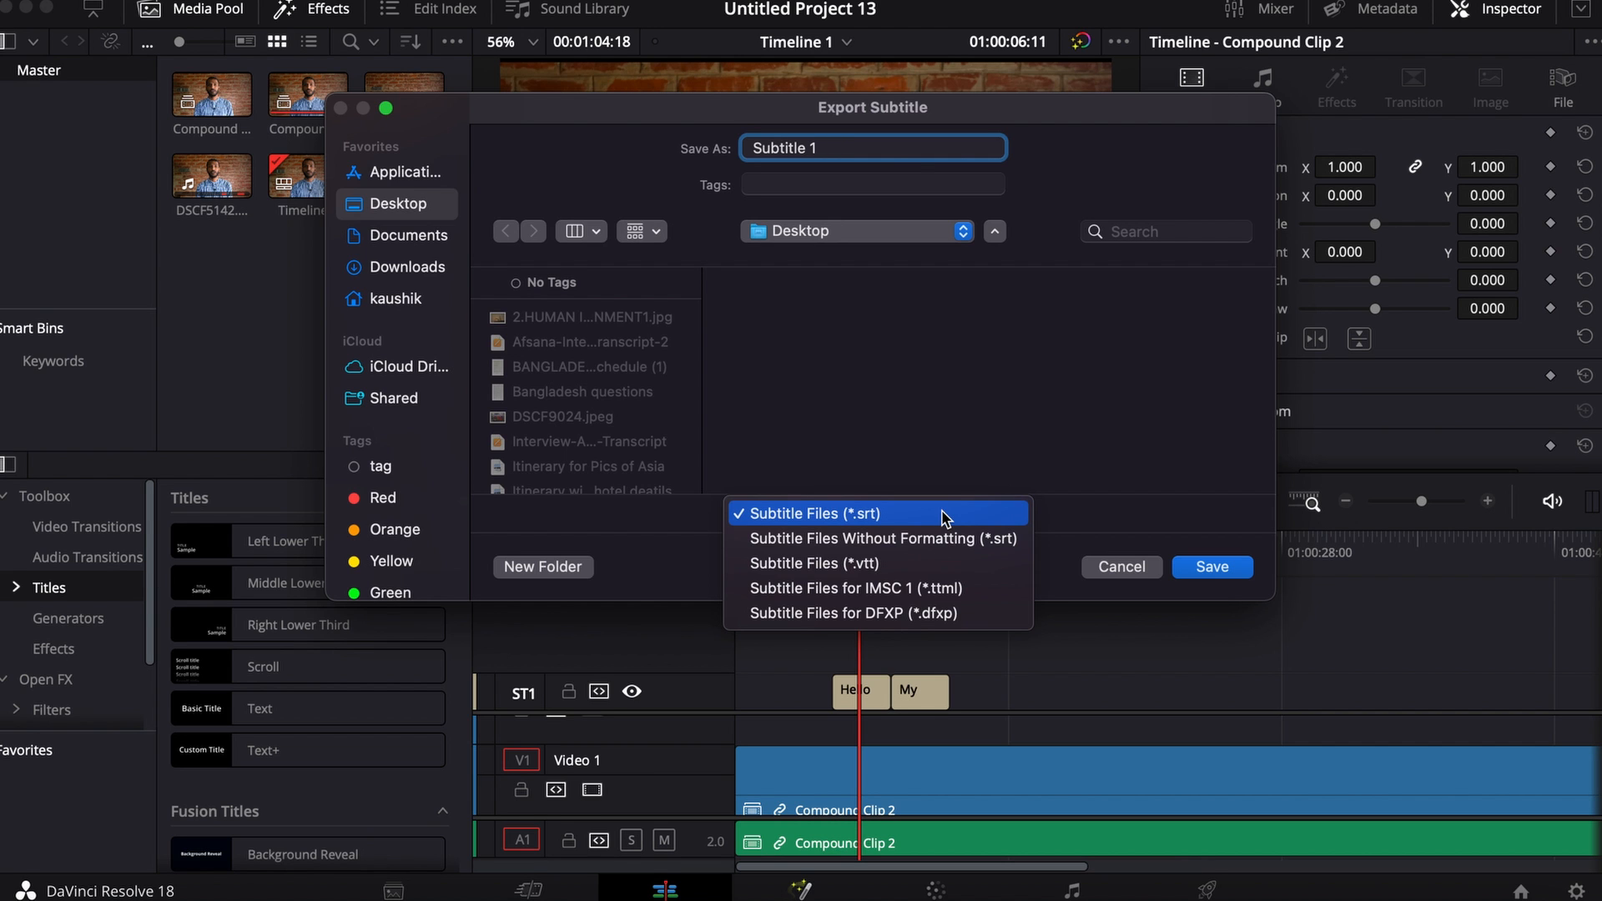
mouse_move(925, 523)
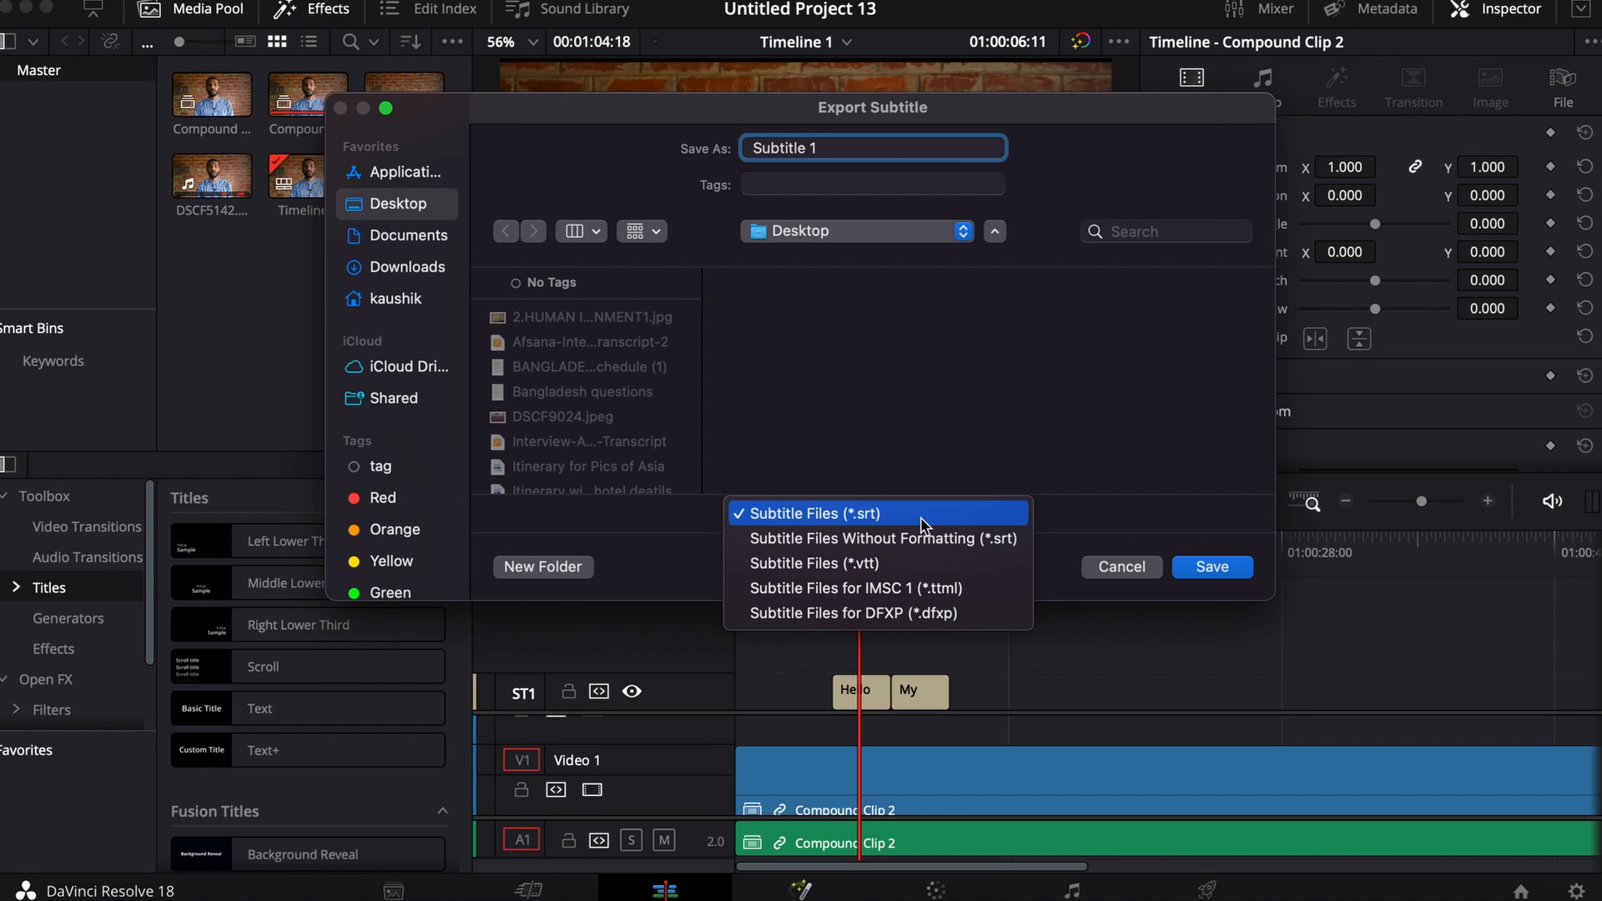
left_click(801, 514)
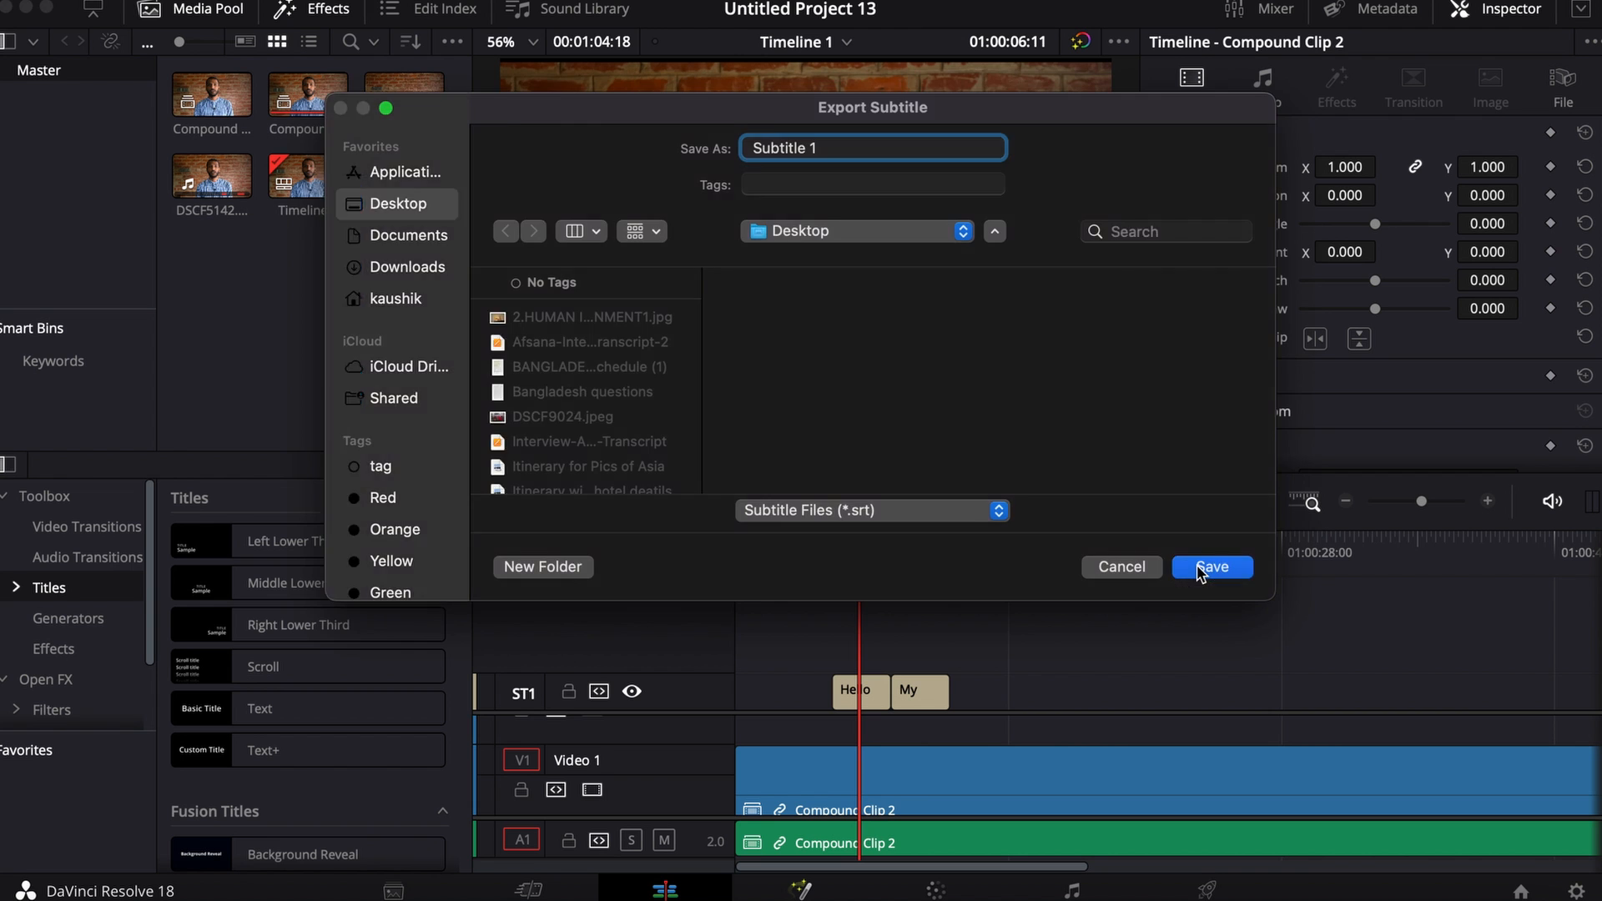
Save Subtitle 1.srt to the Desktop and select it in Finder
left_click(1212, 567)
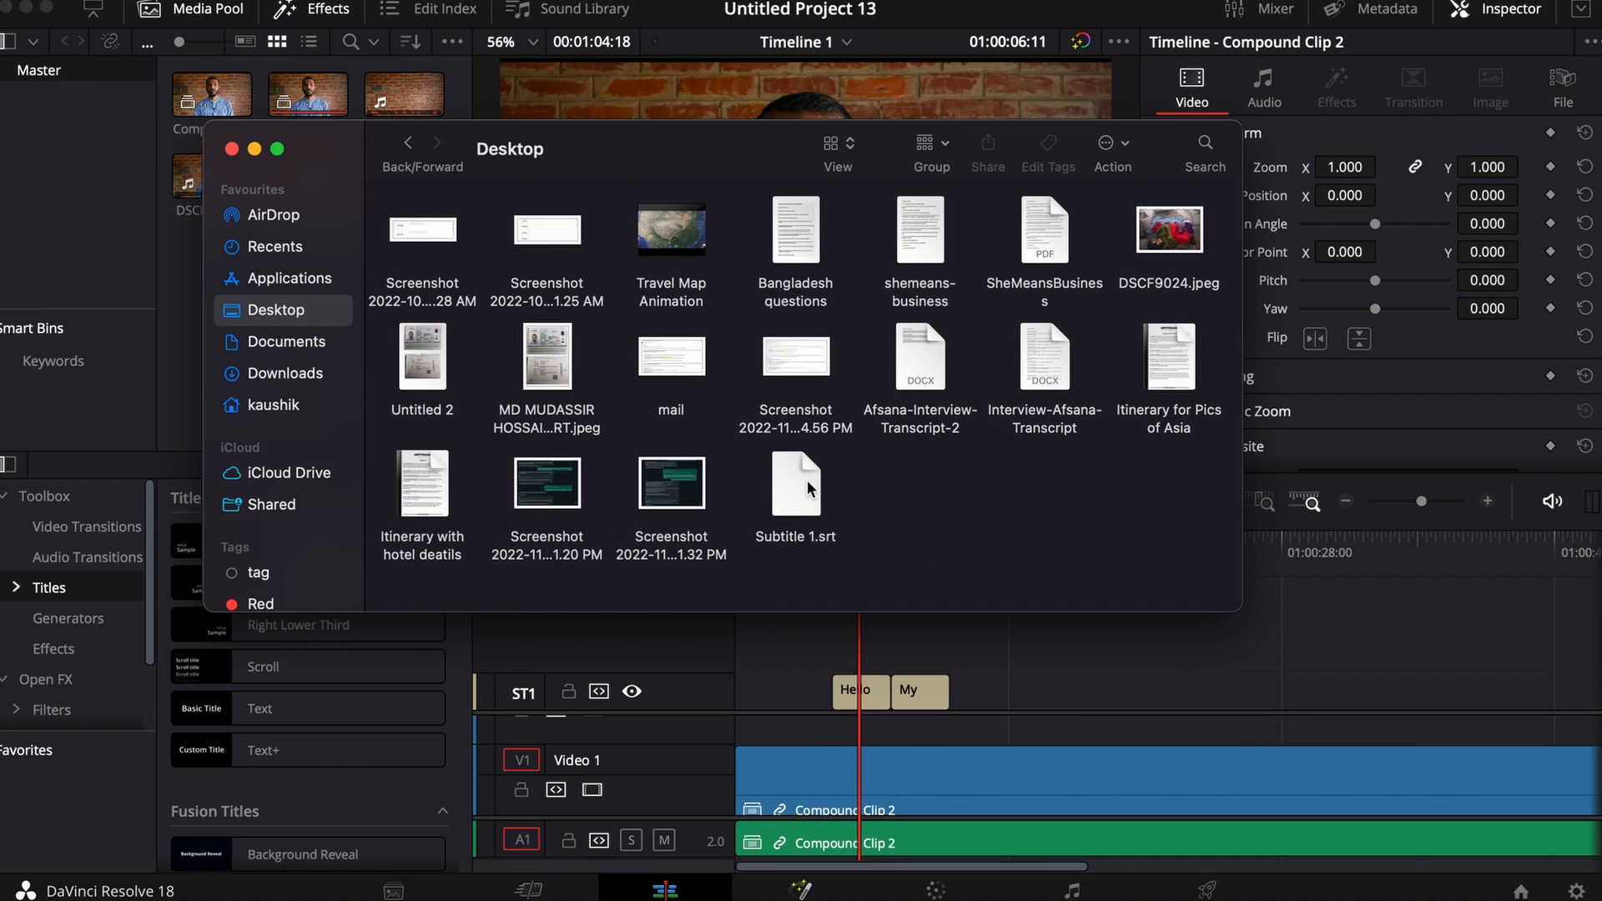
left_click(795, 484)
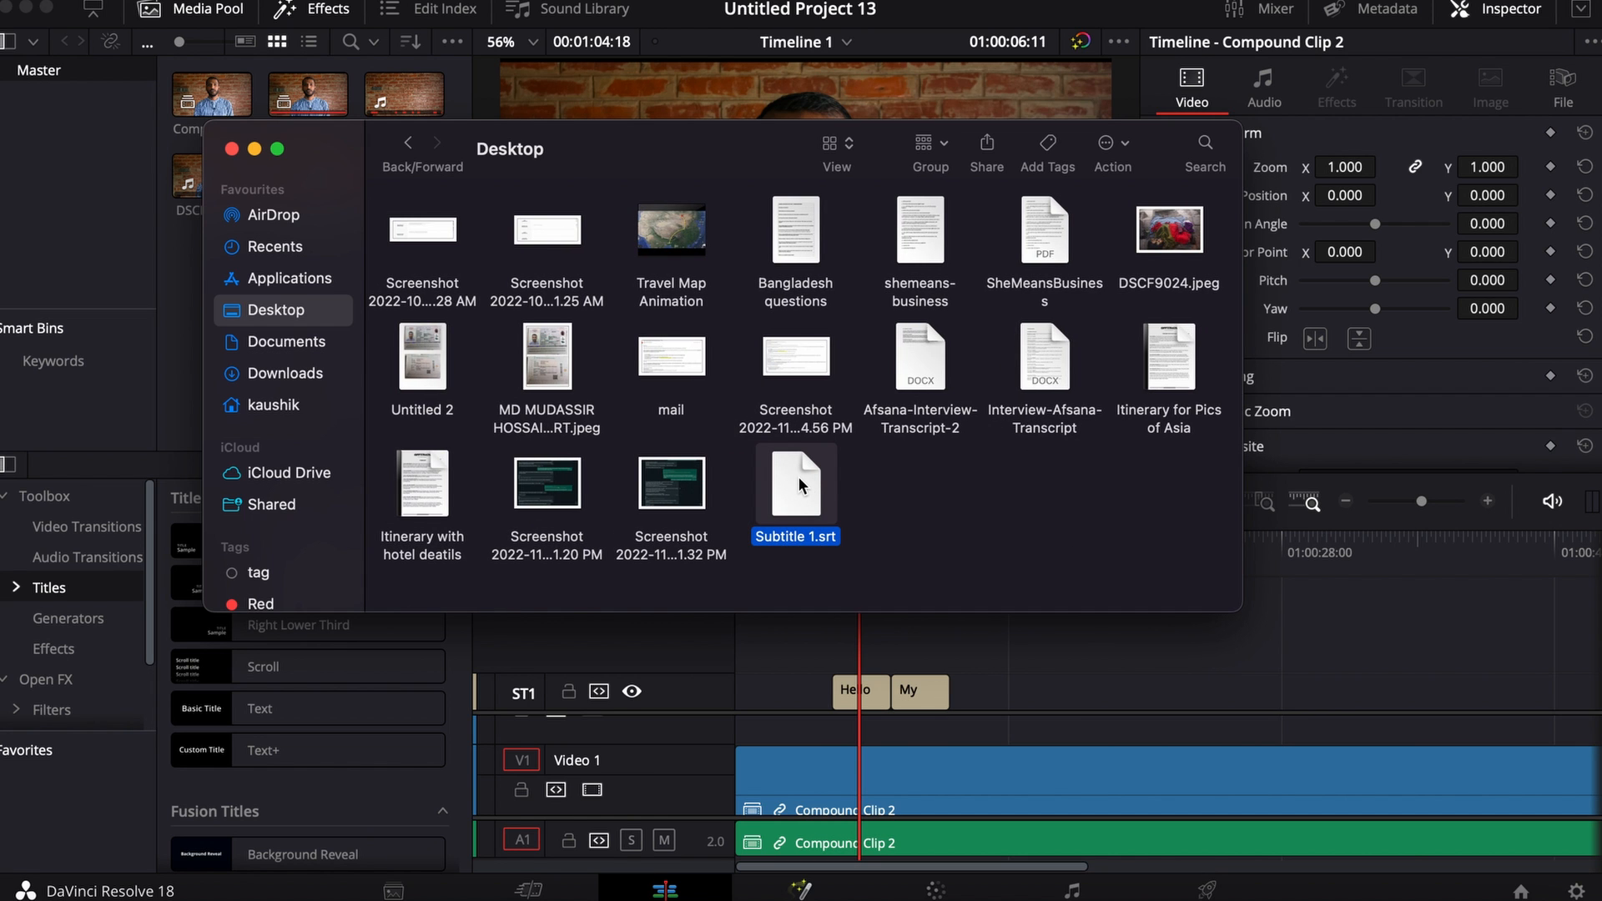